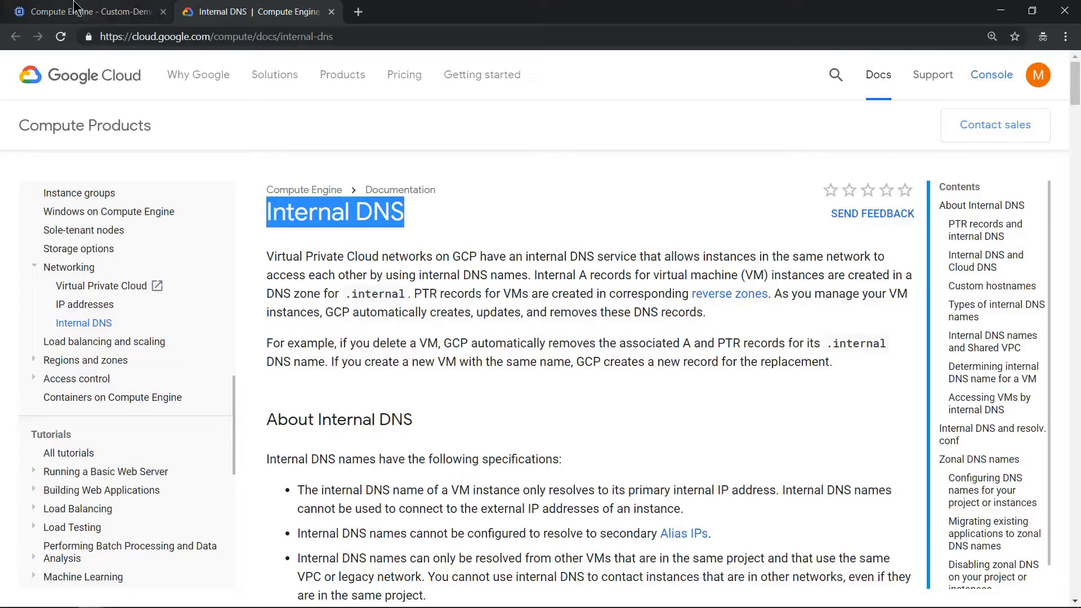
Step: Show the VM instances list with server-mumbai and server-singapore and their internal IPs
click(83, 12)
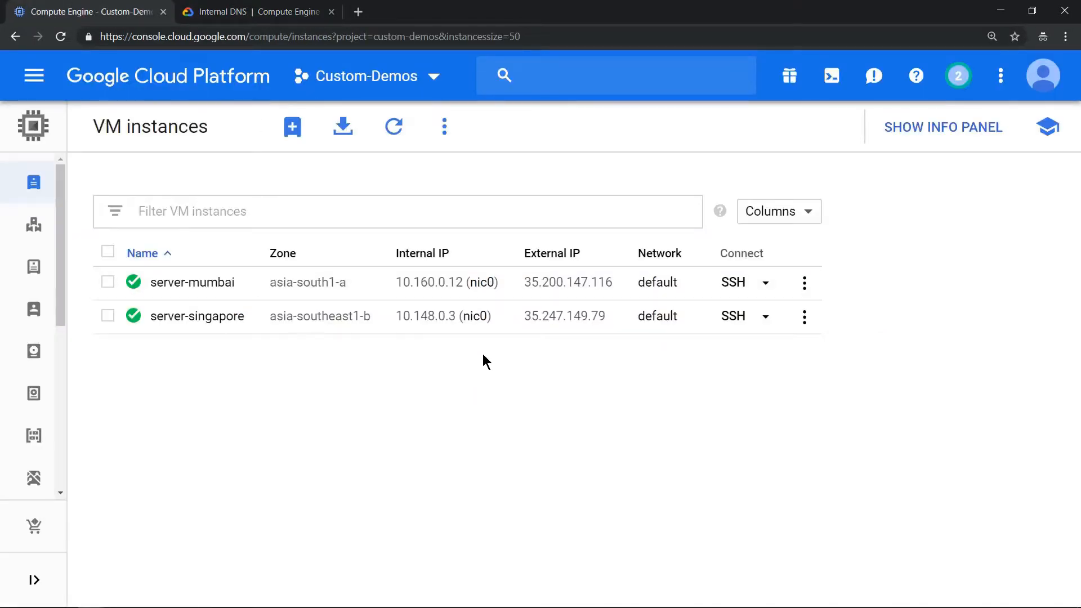
mouse_move(415, 417)
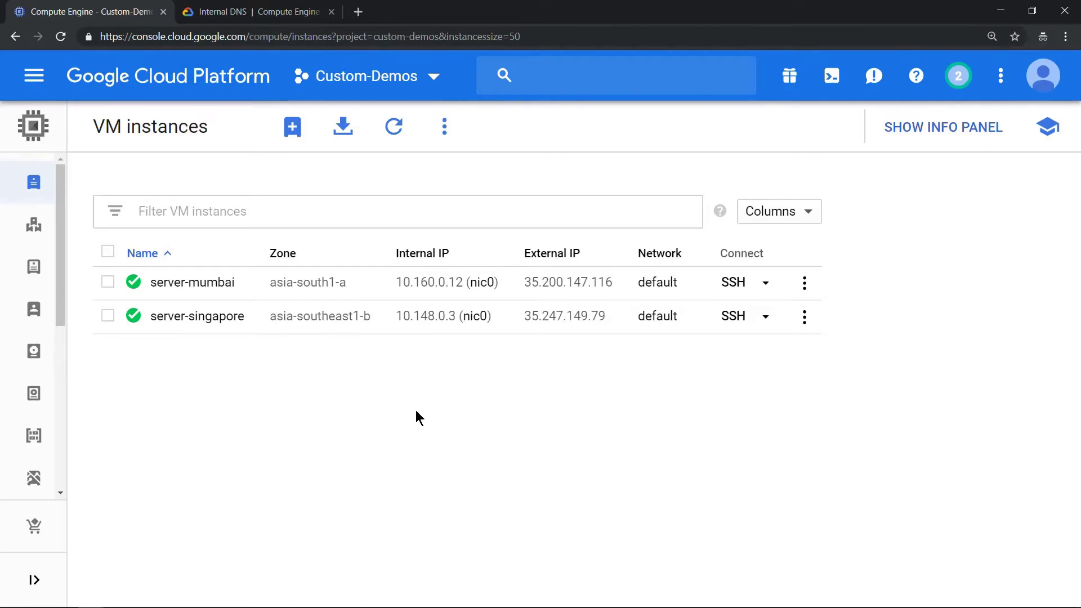
mouse_move(676, 374)
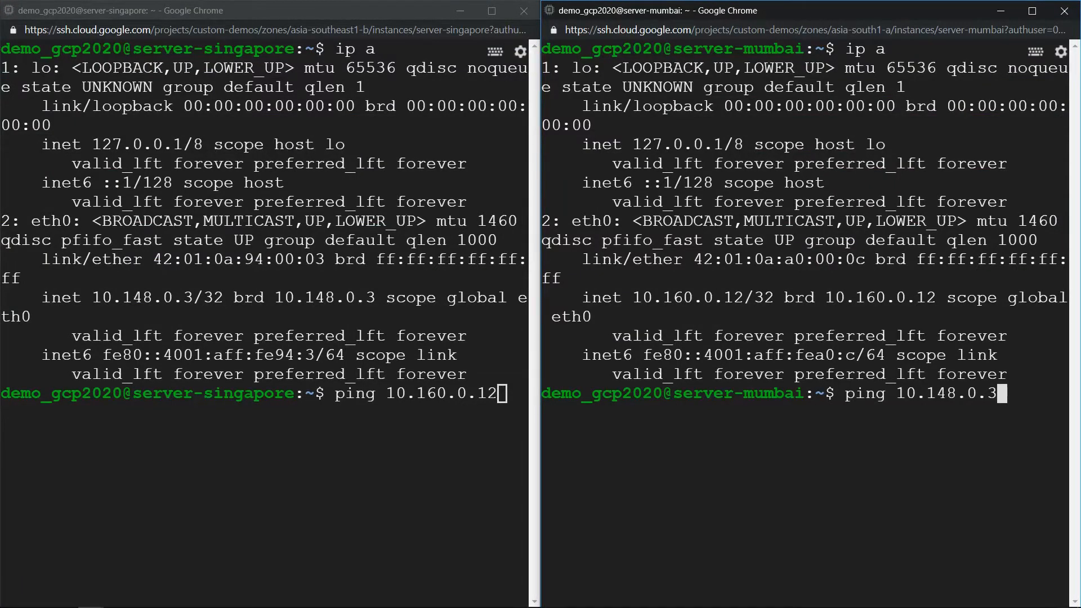
Step: Ping server-singapore's internal IP 10.148.0.3 from server-mumbai and confirm replies
key(Return)
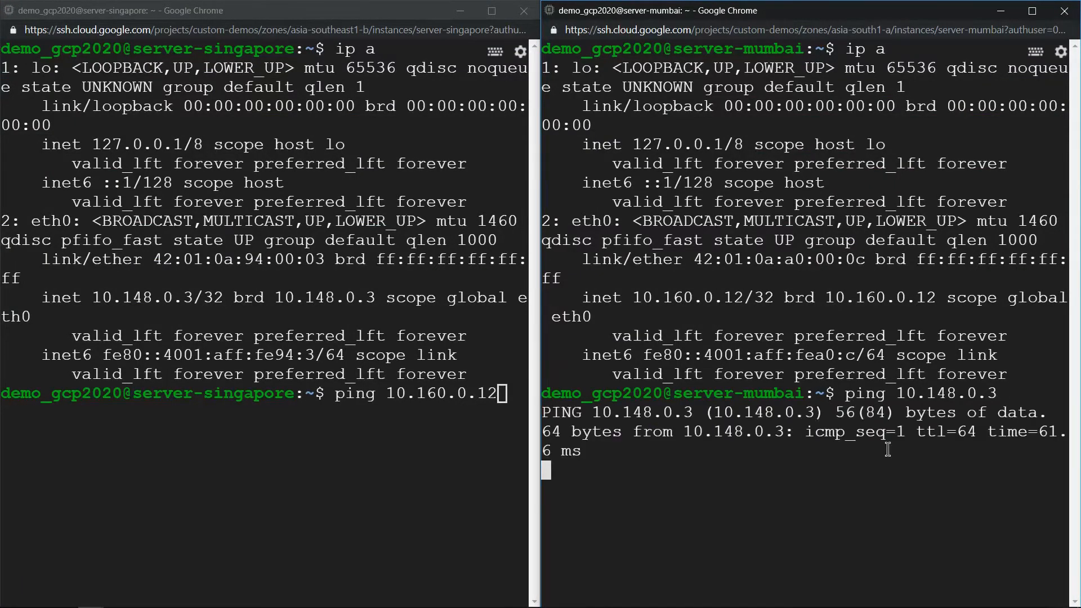
key(Return)
text(ping server-singapore)
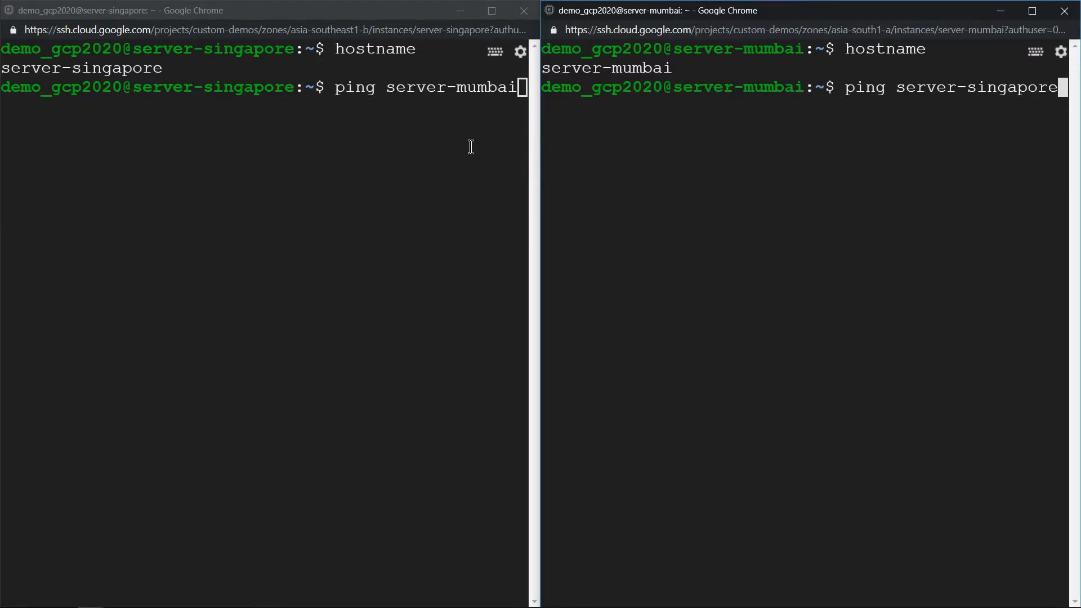
Step: Ping server-singapore from mumbai and server-mumbai from singapore, both failing with 'Name or service not known'
key(Return)
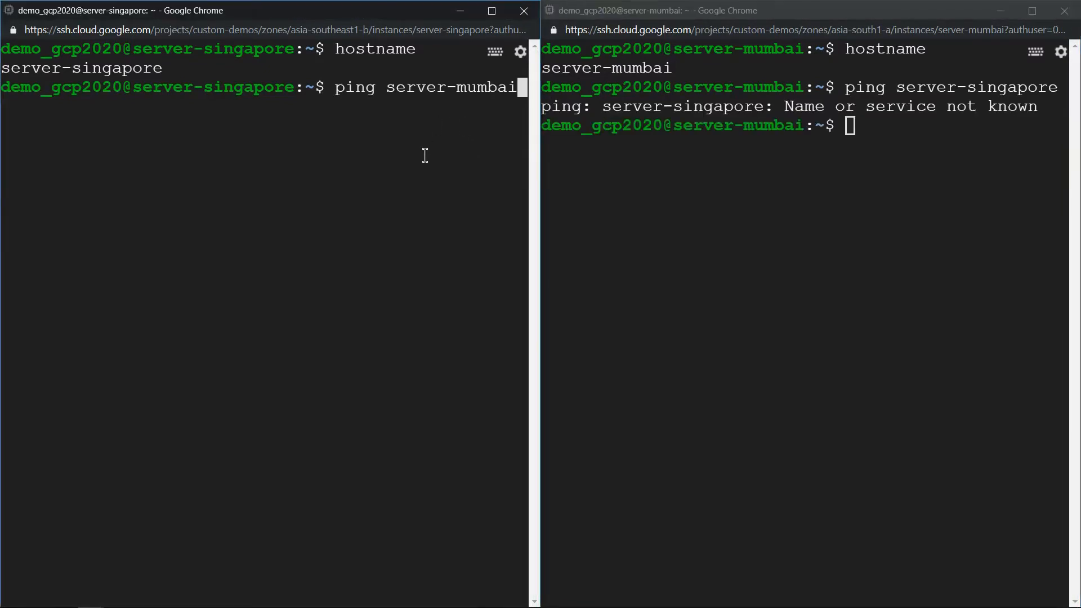
key(Return)
text(hostname -A)
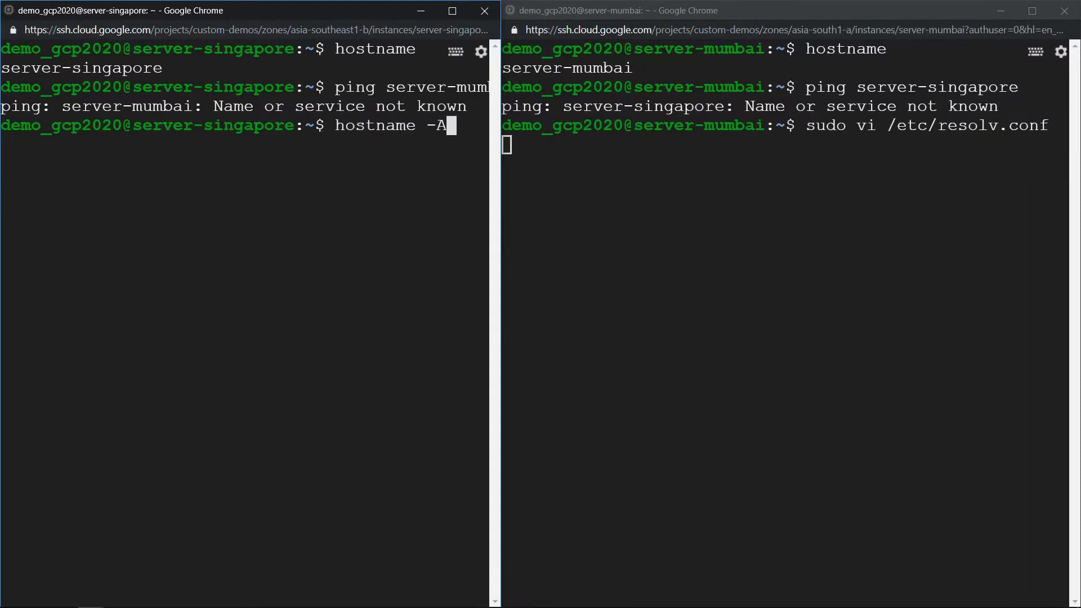
mouse_move(669, 205)
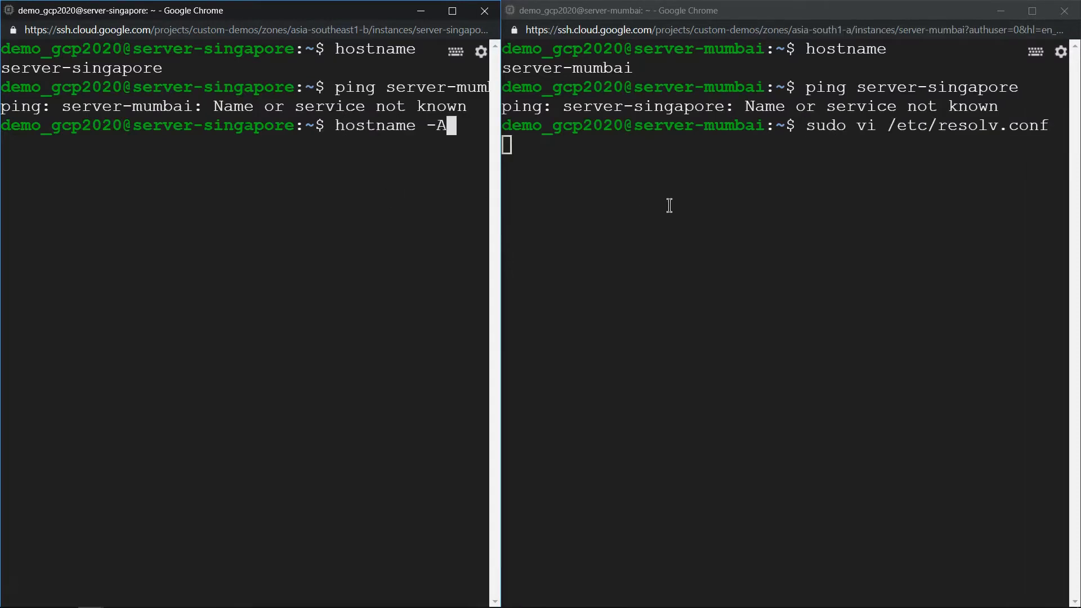
mouse_move(382, 165)
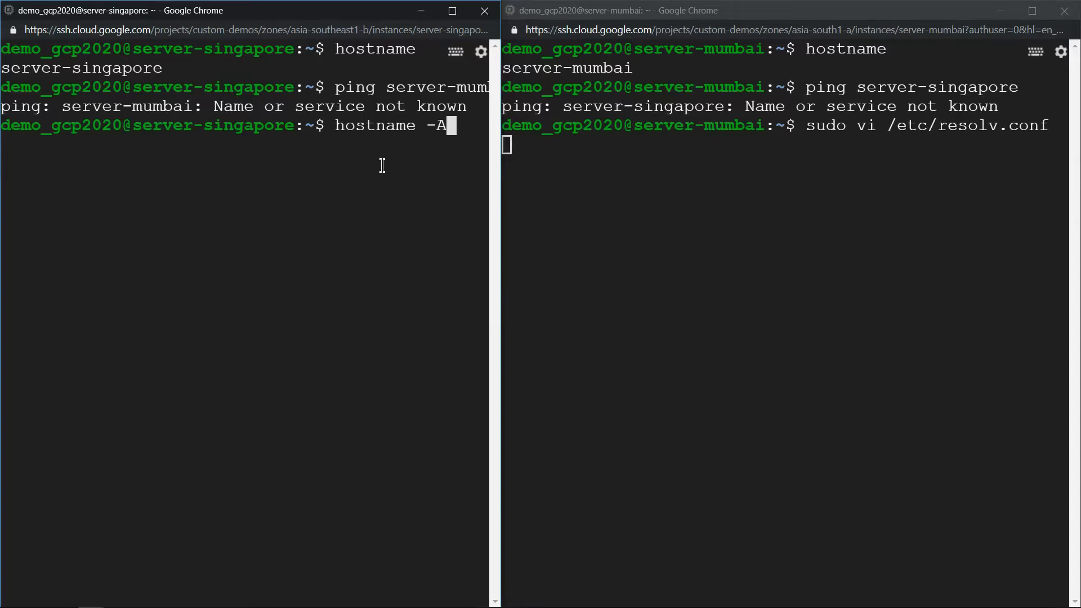
Step: Run hostname -A on singapore and select its domain asia-southeast1-b.c.custom-demos.internal
key(Return)
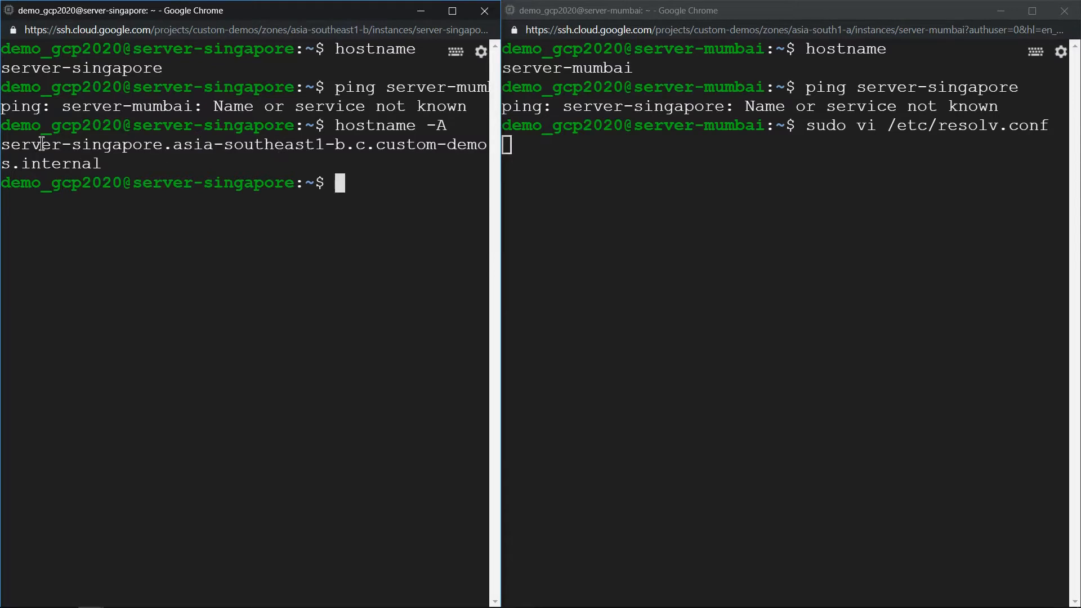
drag(0, 145, 128, 144)
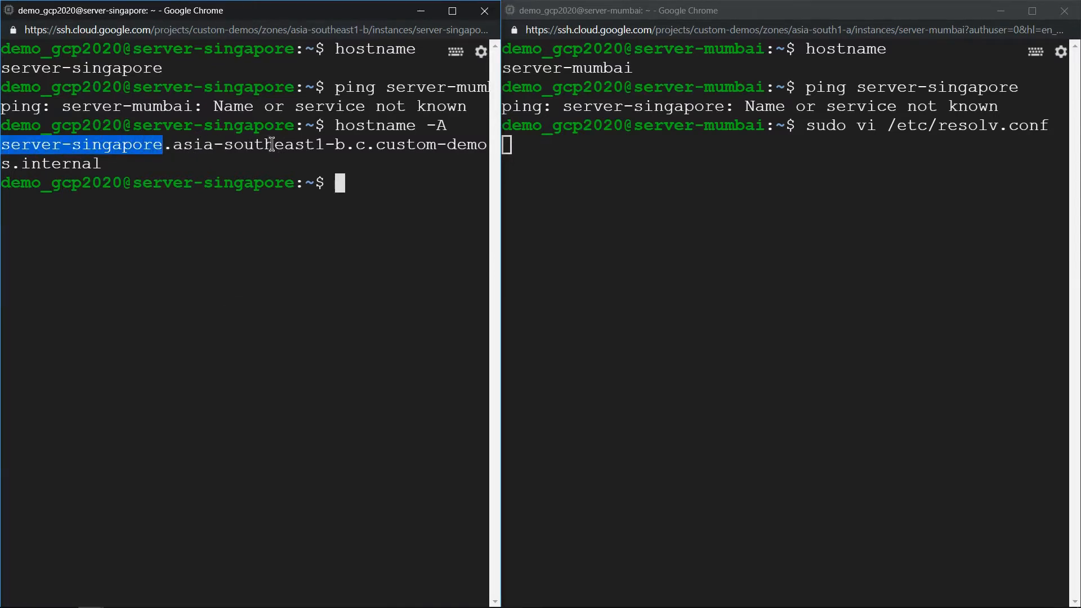
mouse_move(362, 148)
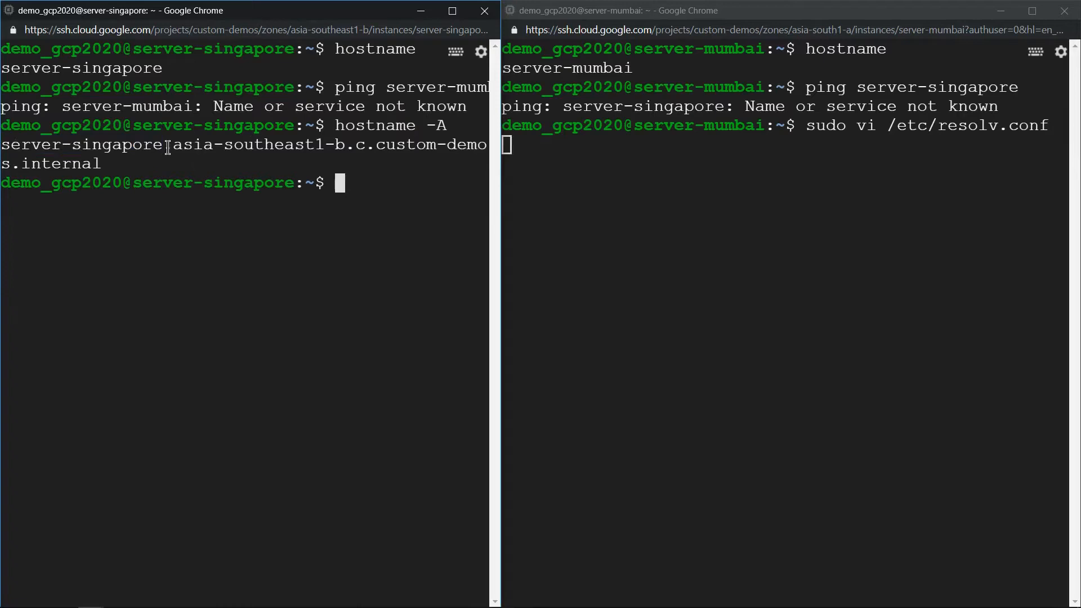
drag(165, 145, 100, 163)
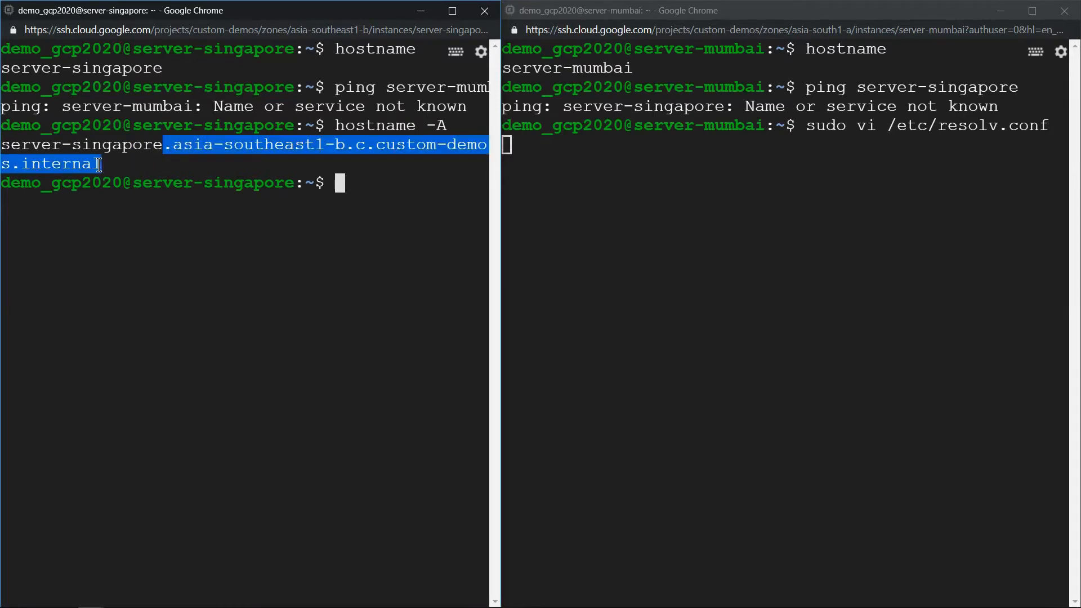
click(773, 194)
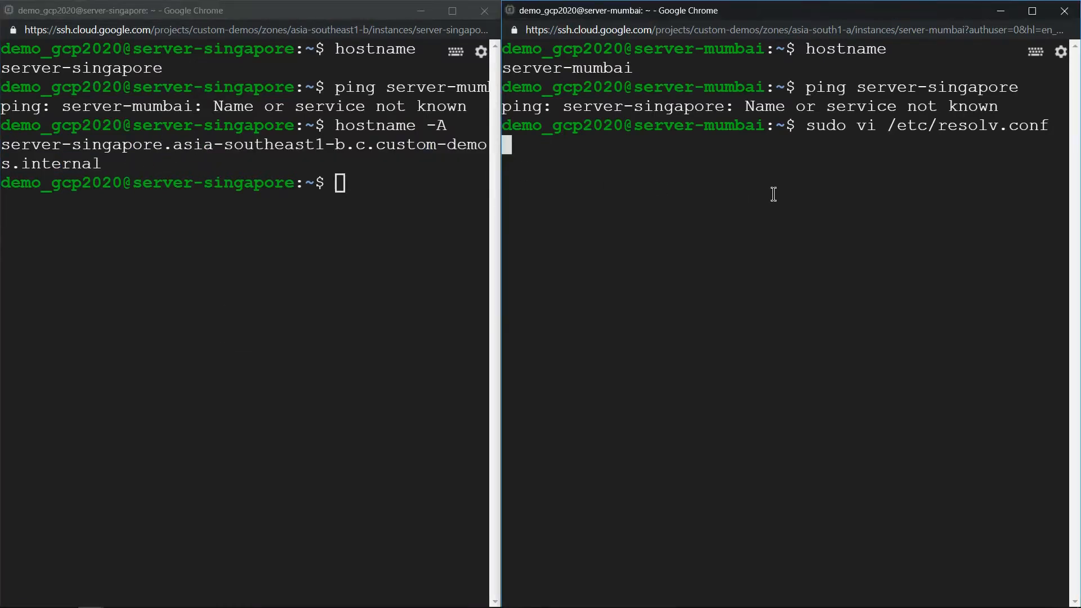
Step: Append .asia-southeast1-b.c.custom-demos.internal to the search line in mumbai's /etc/resolv.conf
key(Return)
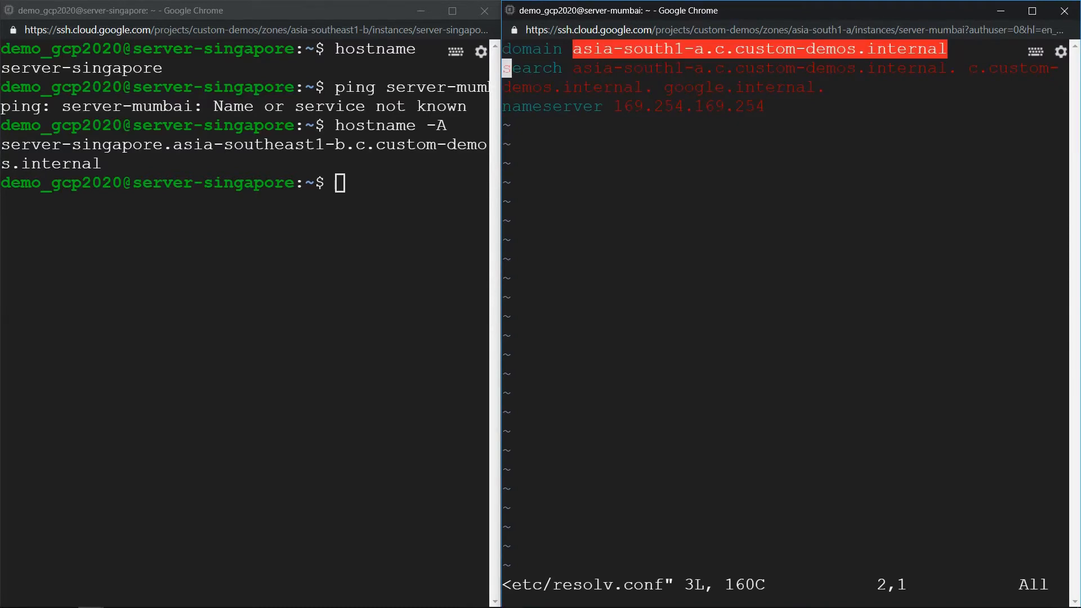
key(i)
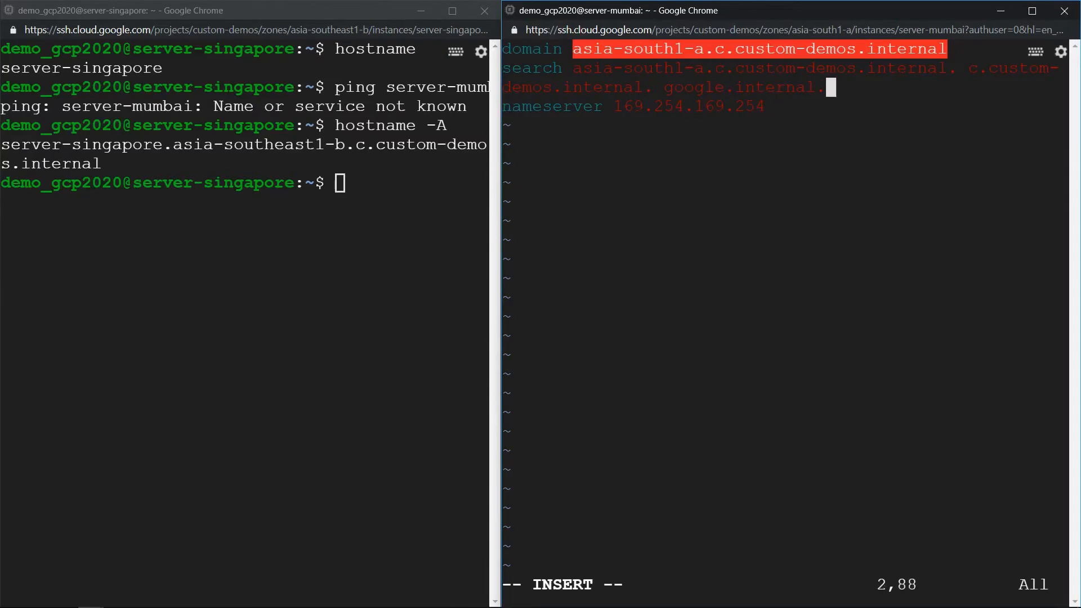
key(Right)
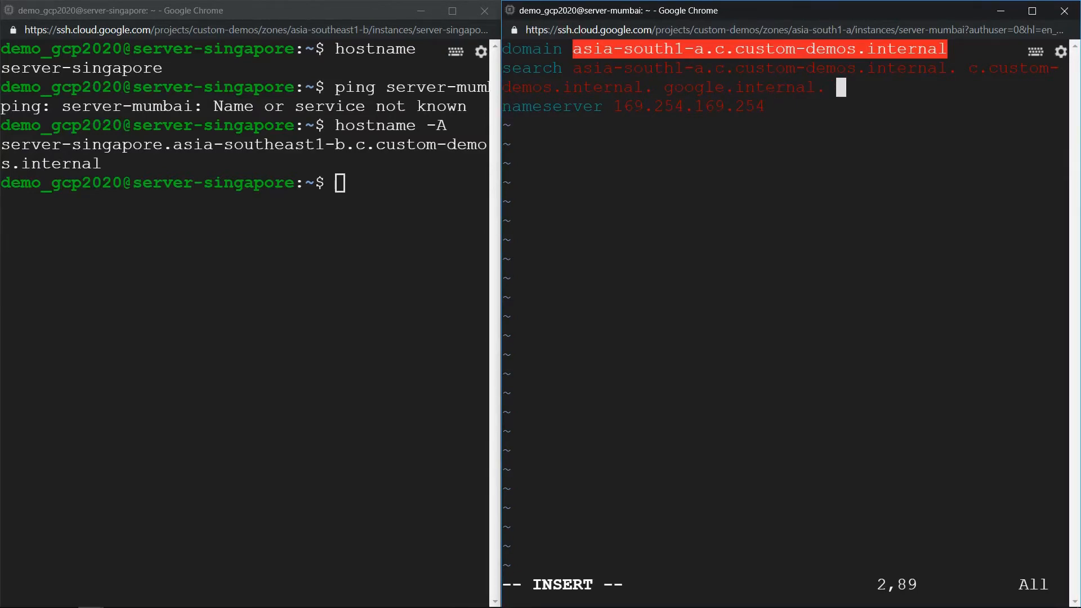
text(.asia-southeast1-b.c.custom-demos.internal)
click(245, 183)
text(sudo vi /etc/resolv.conf)
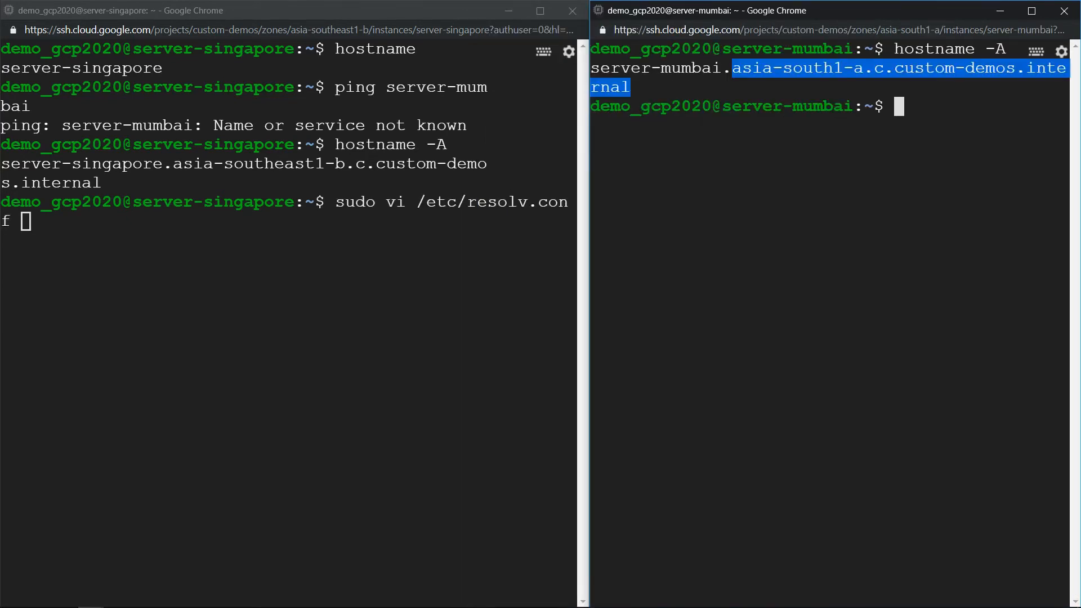
mouse_move(890, 149)
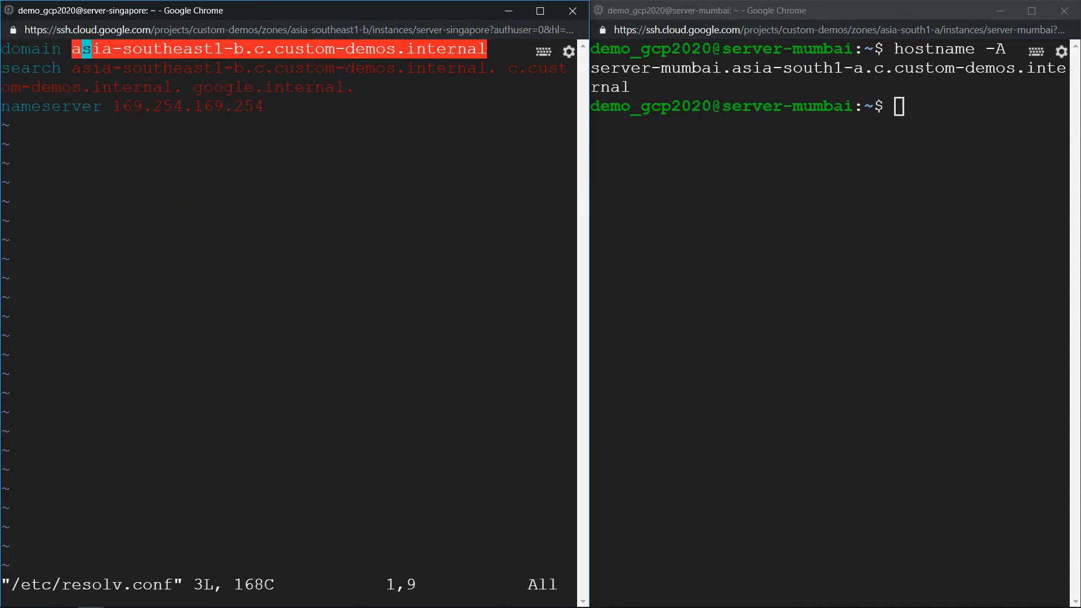
Step: Append asia-south1-a.c.custom-demos.internal to the search line in singapore's /etc/resolv.conf
key(i)
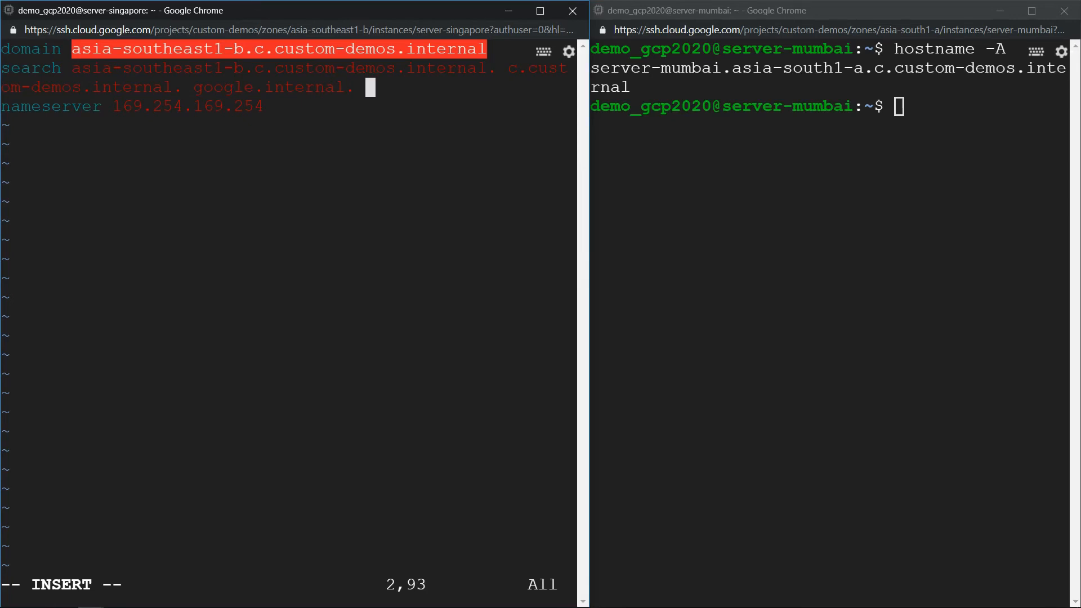
text(asia-south1-a.c.custom-demos.internal)
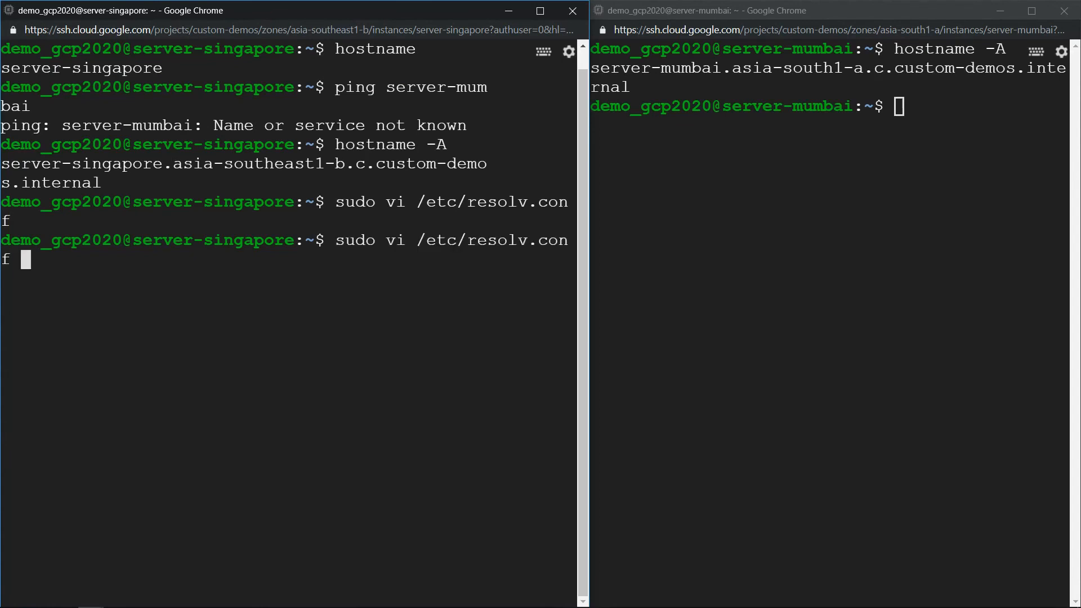
Step: Ping server-mumbai from singapore, resolving to 10.160.0.12 with replies
text(ping server-mumbai)
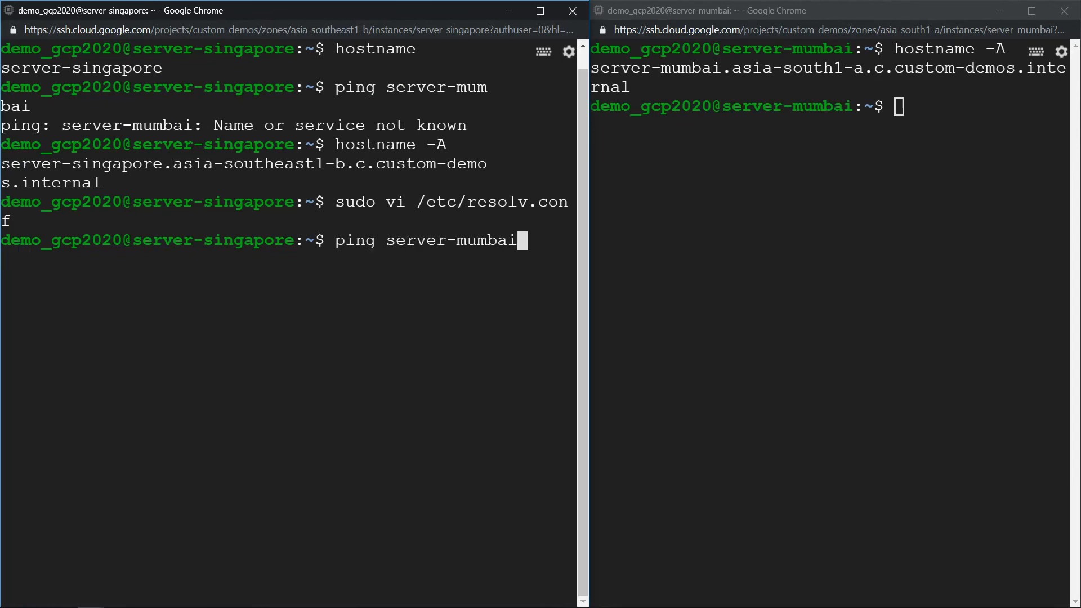
key(Return)
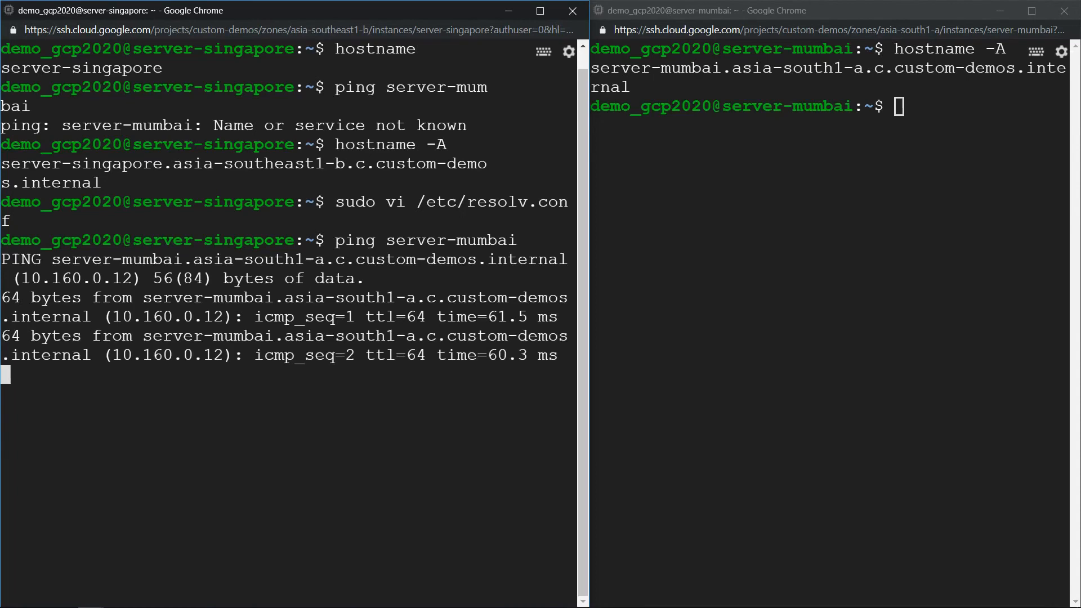